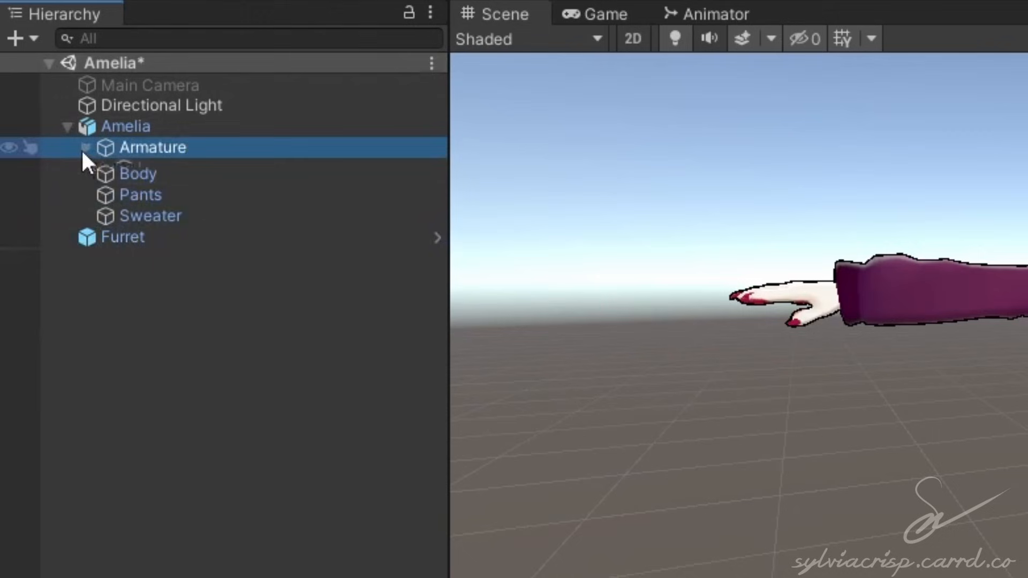
- Expand Armature and Spine, then place the Furret plushie under the Chest bone
left_click(85, 147)
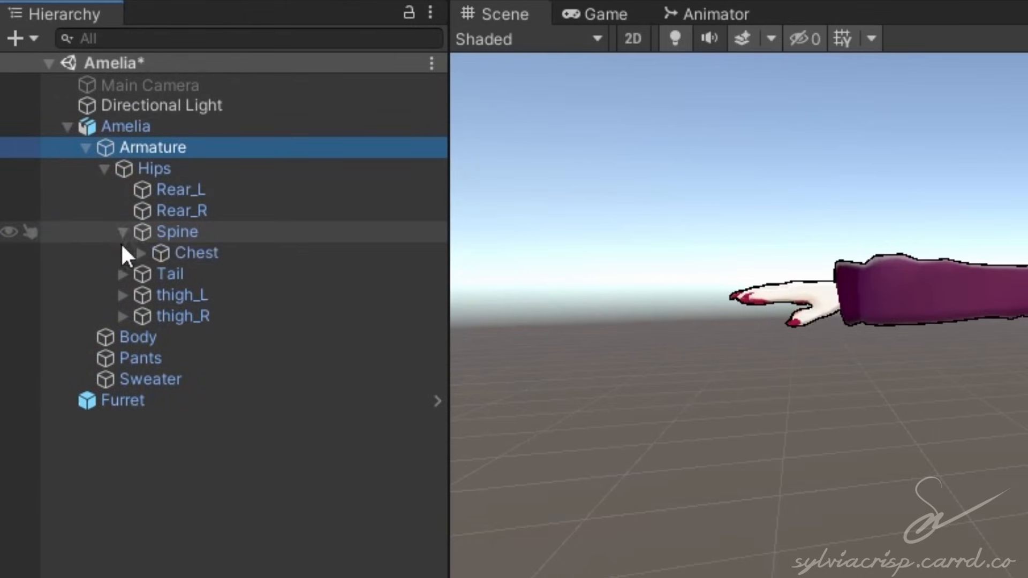
left_click(140, 252)
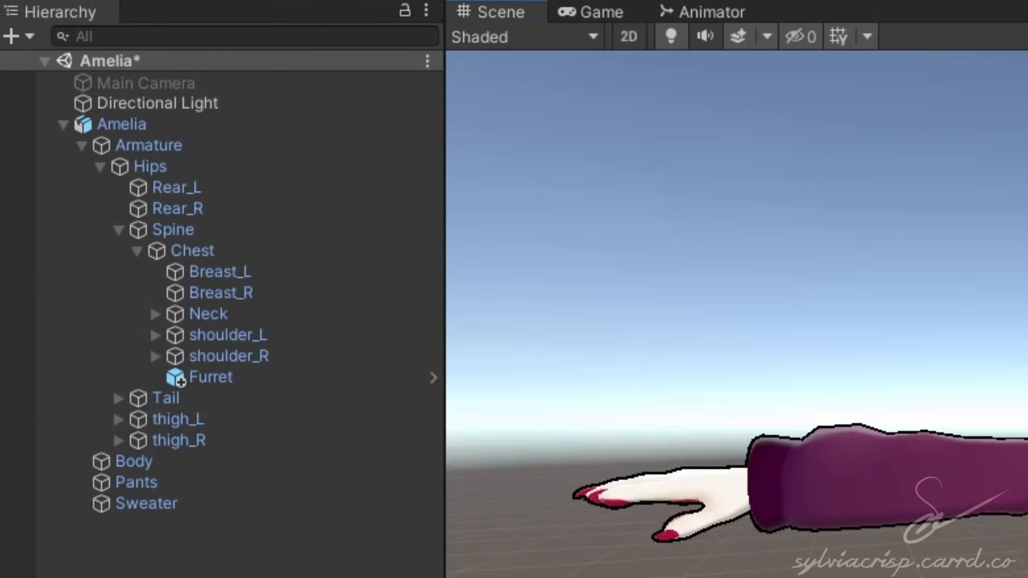
right_click(120, 518)
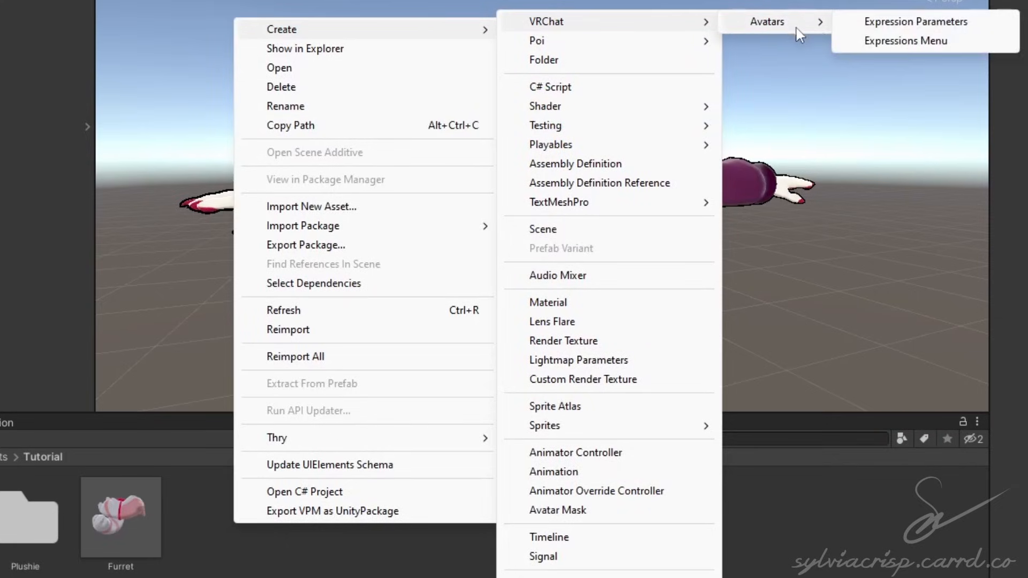
- Create an expressions menu with a toggle control named Plushie using parameter PlushieToggle
left_click(905, 41)
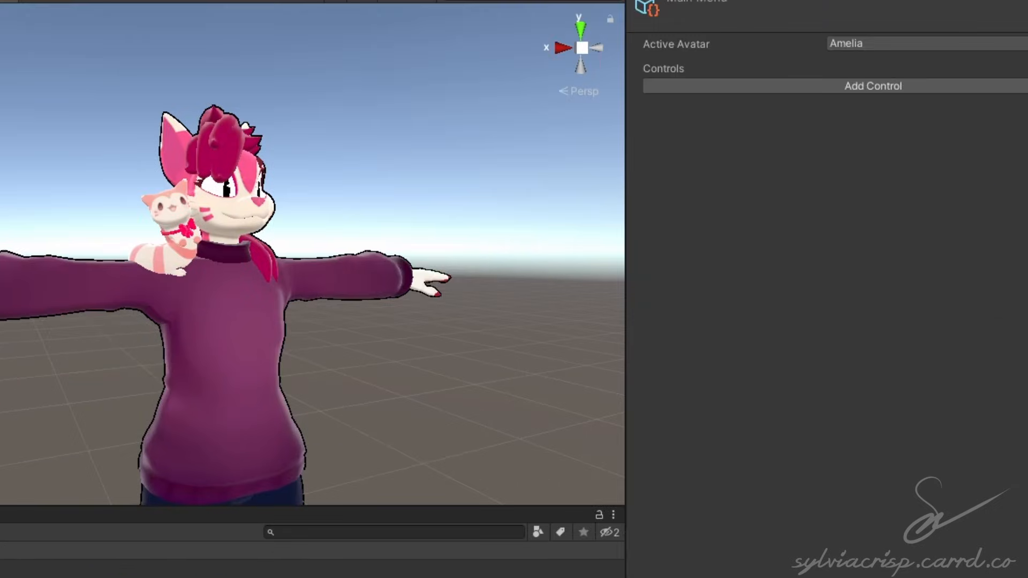
left_click(873, 86)
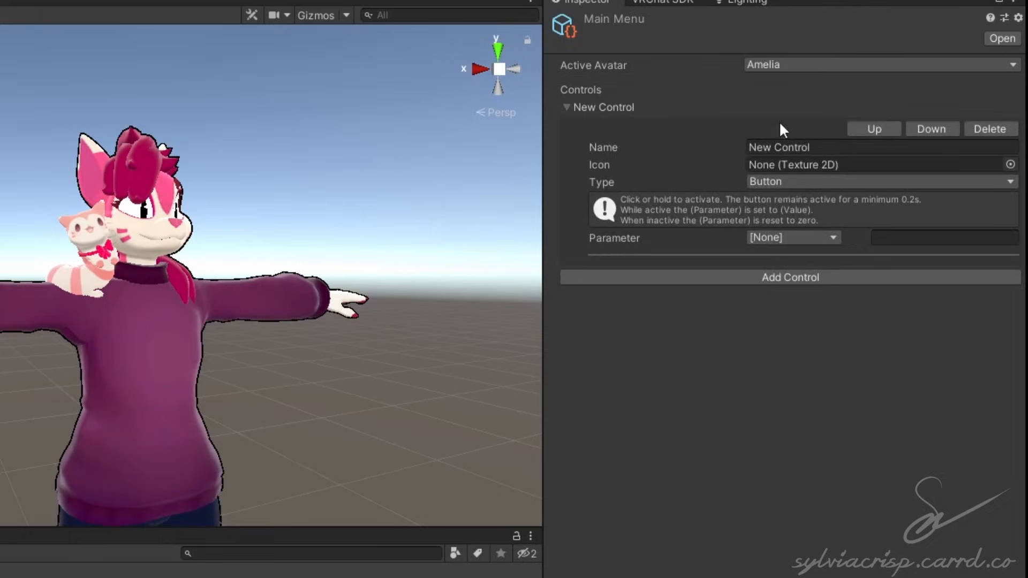
type("Plushie")
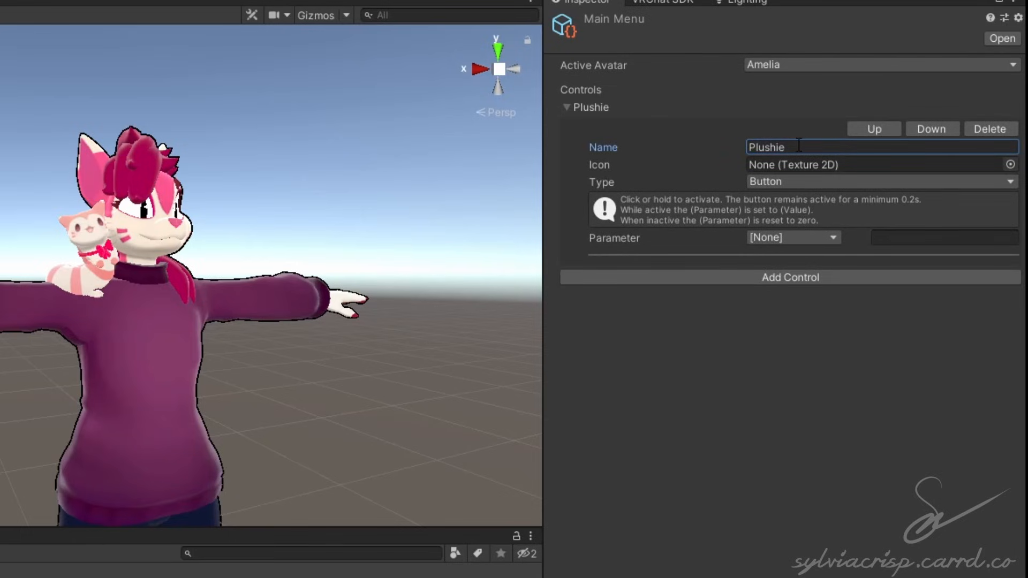
left_click(879, 181)
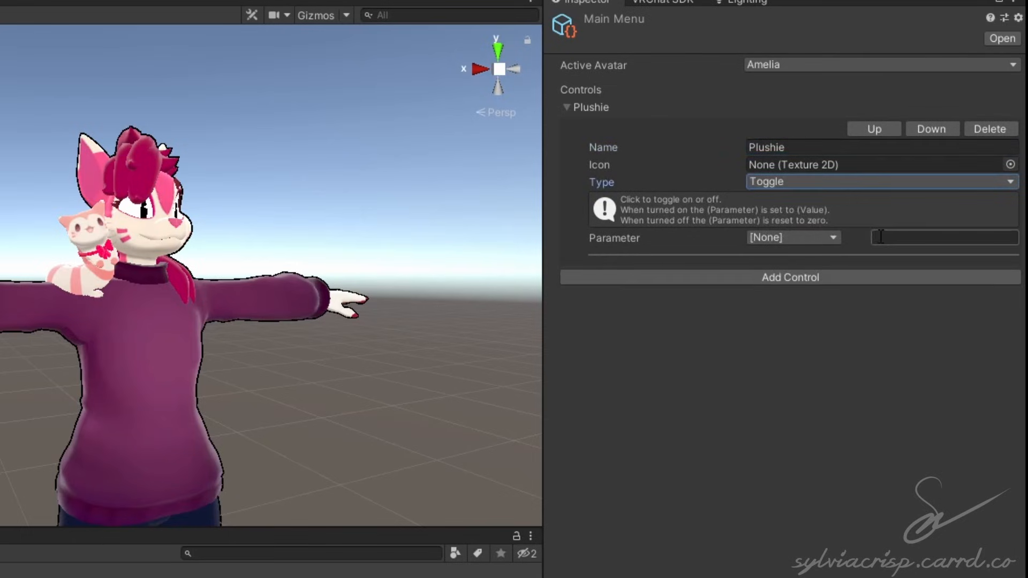
type("PlushieTogg")
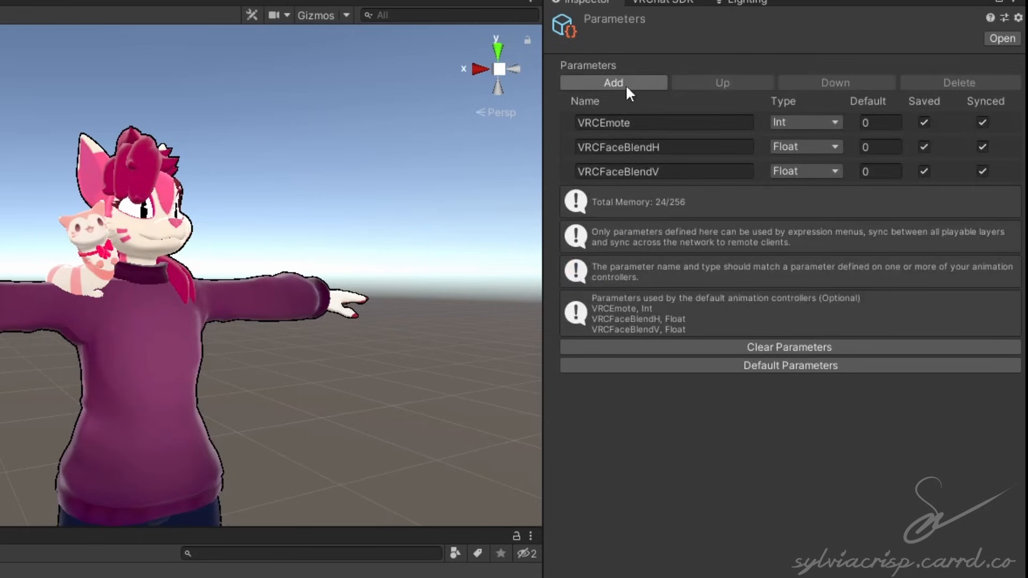
- Add a new Bool parameter row named PlushieToggle to the expression parameters
left_click(613, 82)
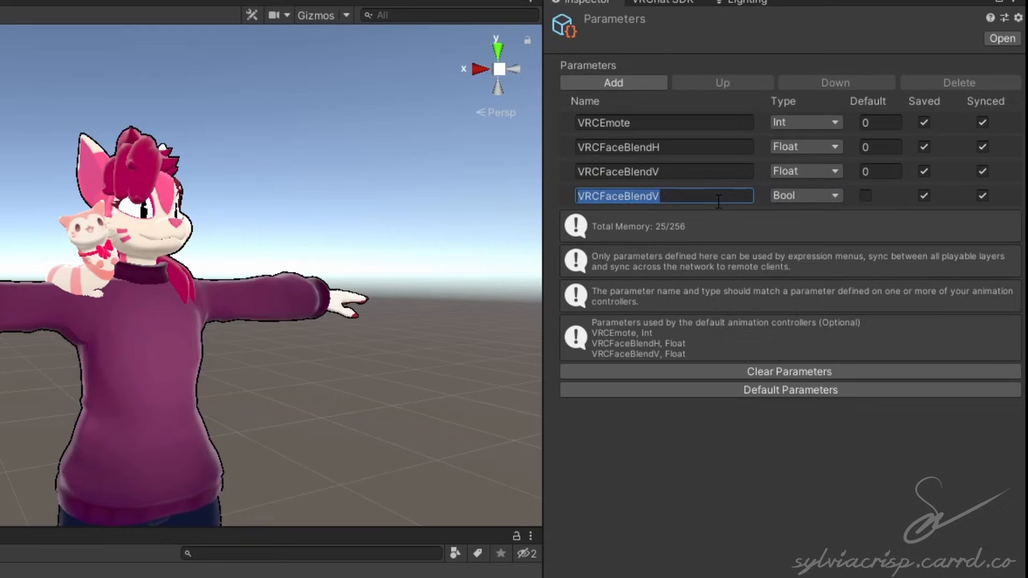
type("PlushieToggle")
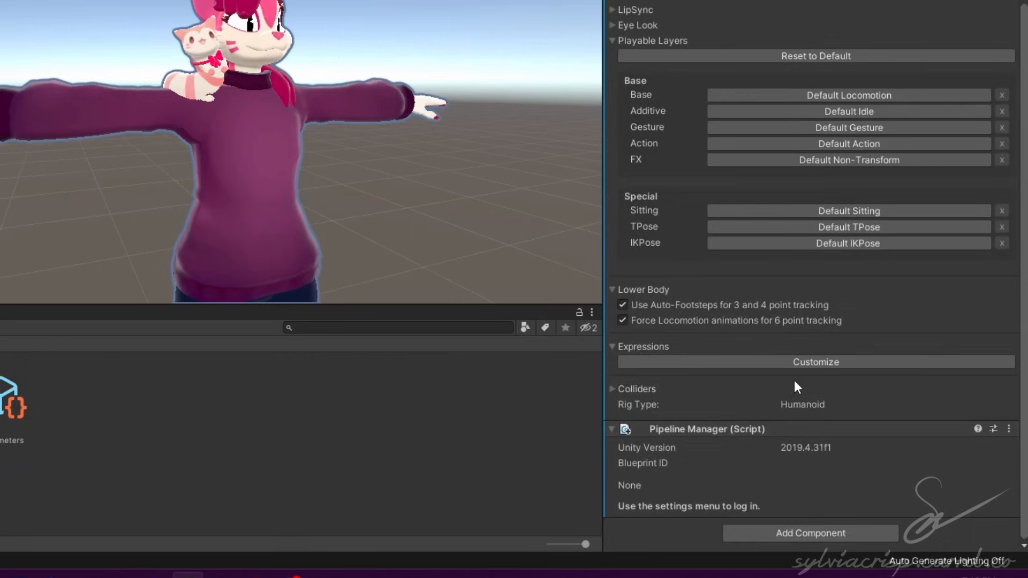
- Turn on Customize under Expressions in the VRC Avatar Descriptor
left_click(815, 362)
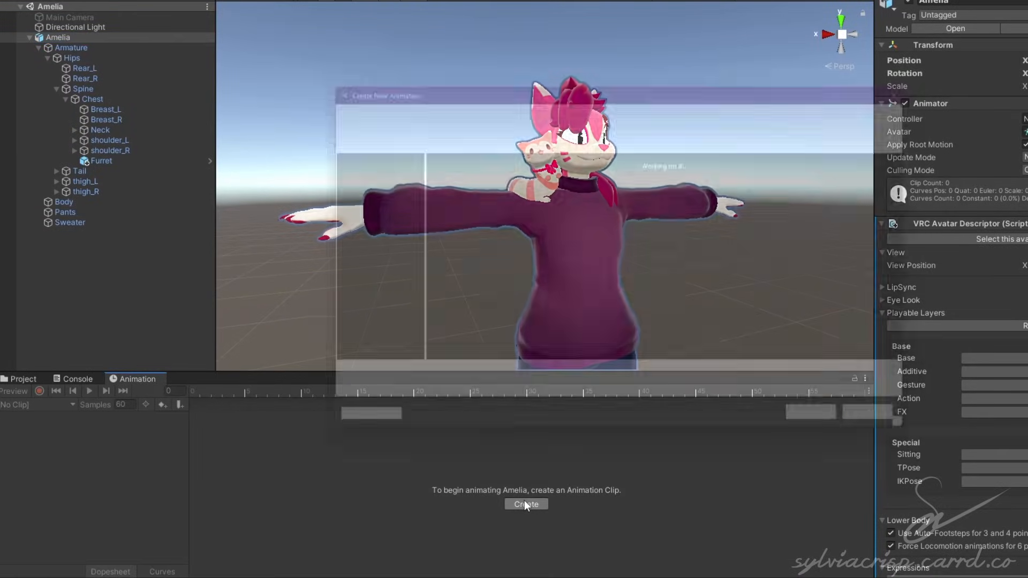
- Create the Plushie ON clip in the Plushie folder, keying Furret as active
left_click(526, 504)
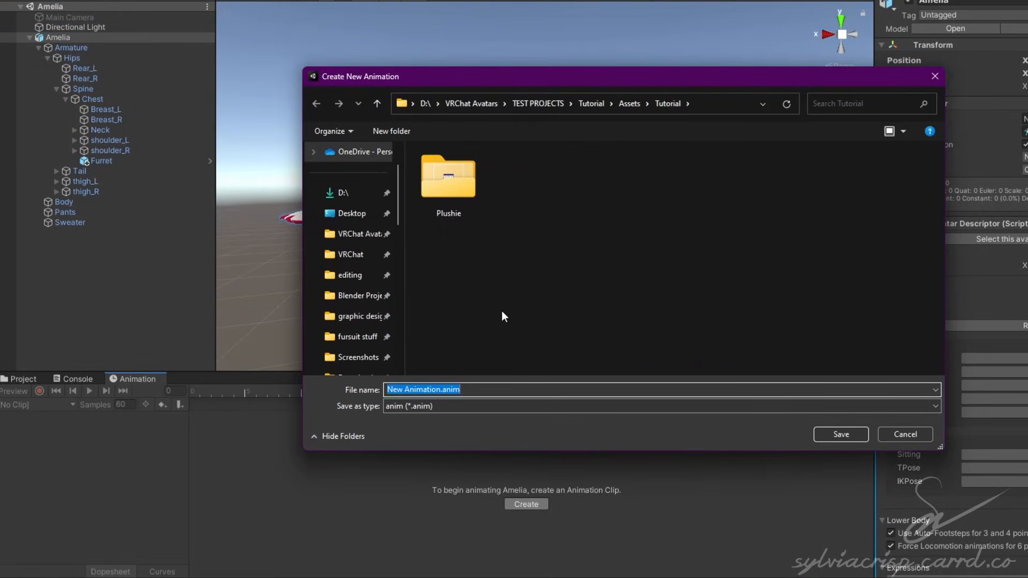
left_click(841, 435)
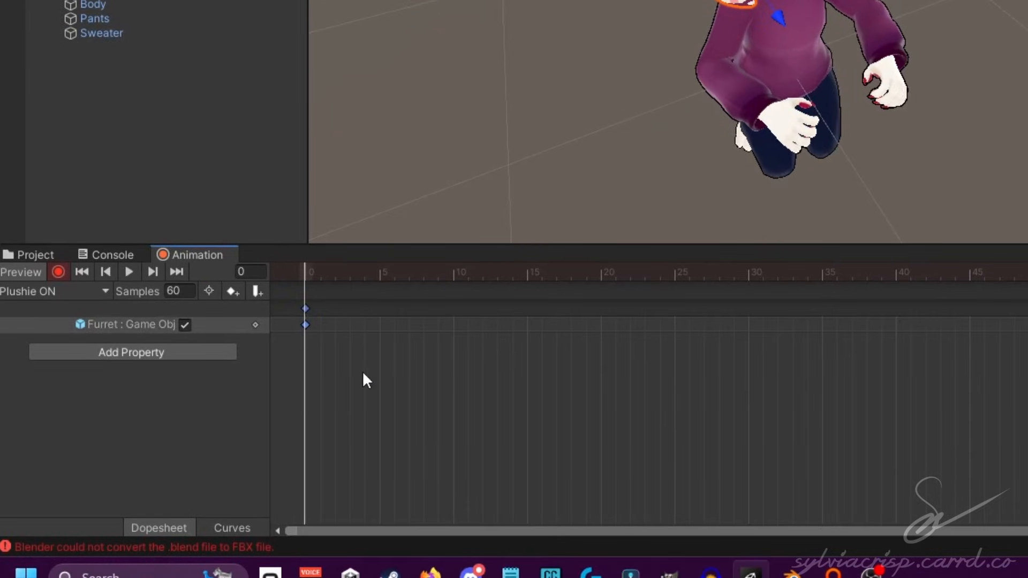
mouse_move(326, 334)
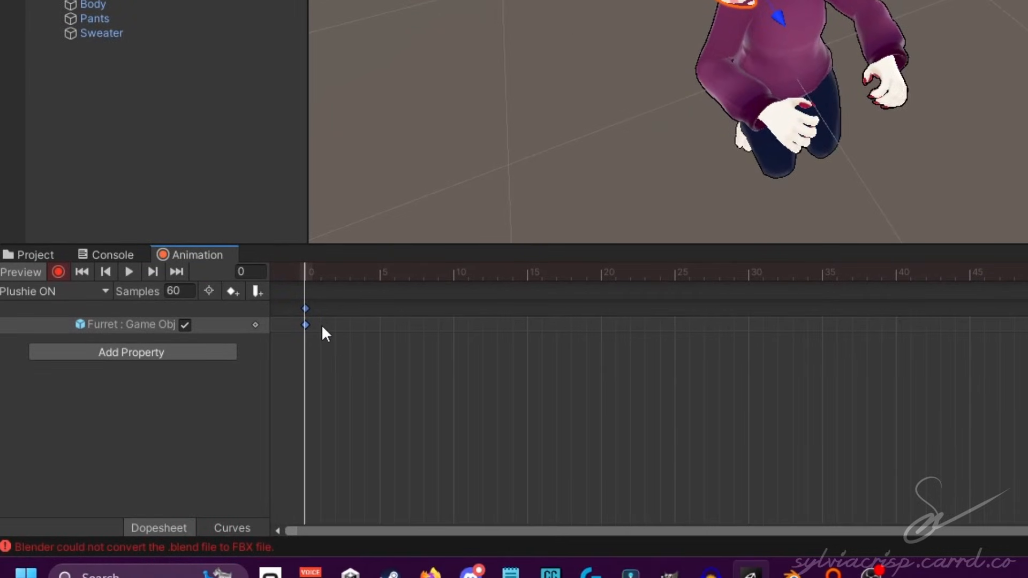
- Create a new Plushie OFF clip from the clip list and start recording into it
left_click(56, 292)
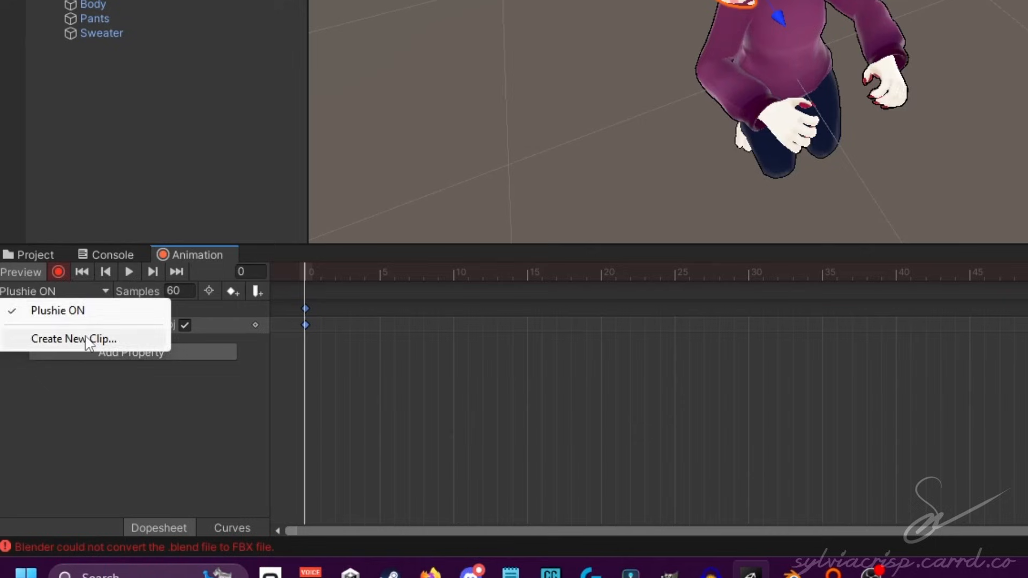
left_click(73, 339)
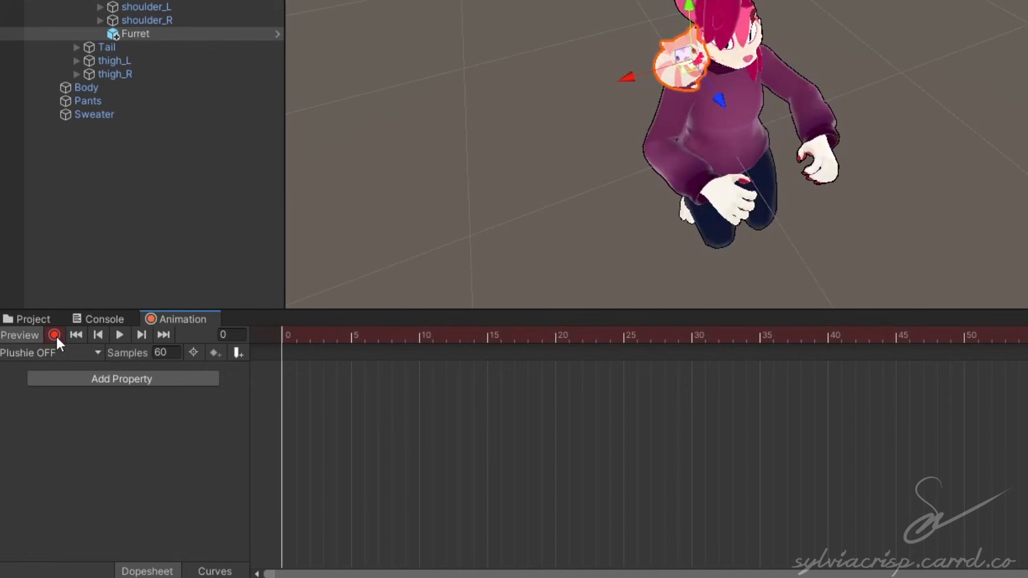
left_click(54, 336)
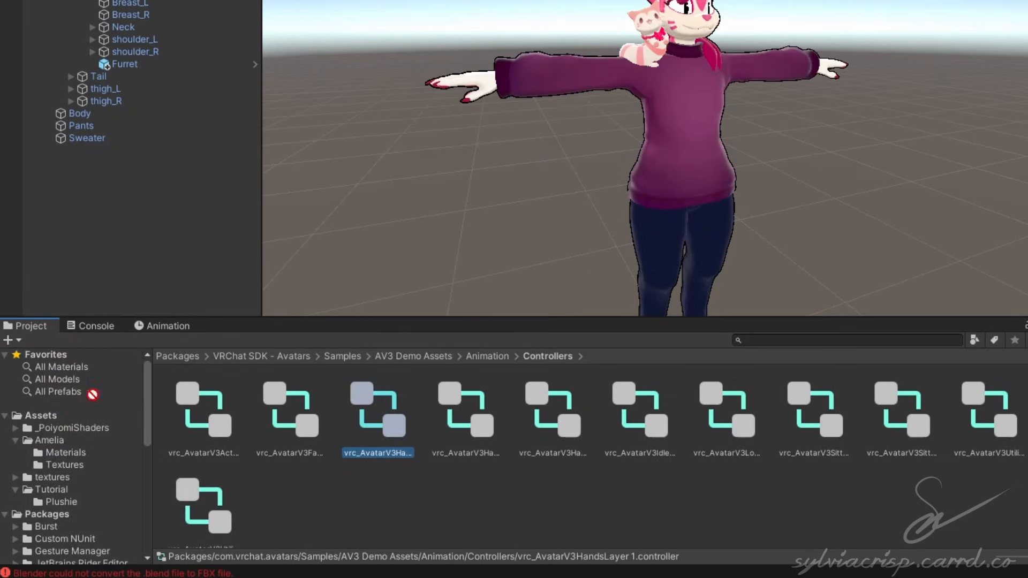
- Open the Tutorial folder holding the copied hands-layer controller
scroll("down", 3)
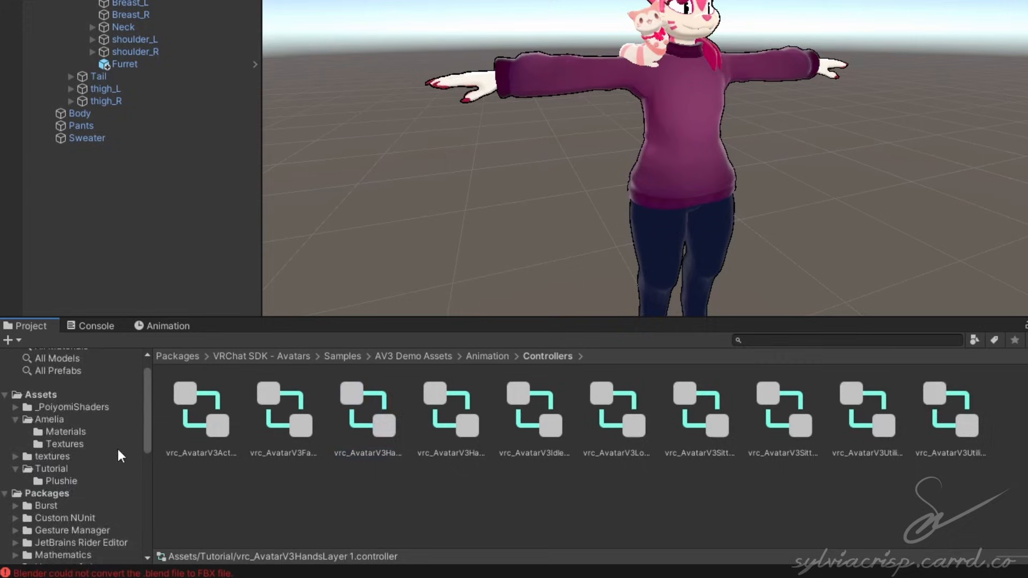
left_click(49, 468)
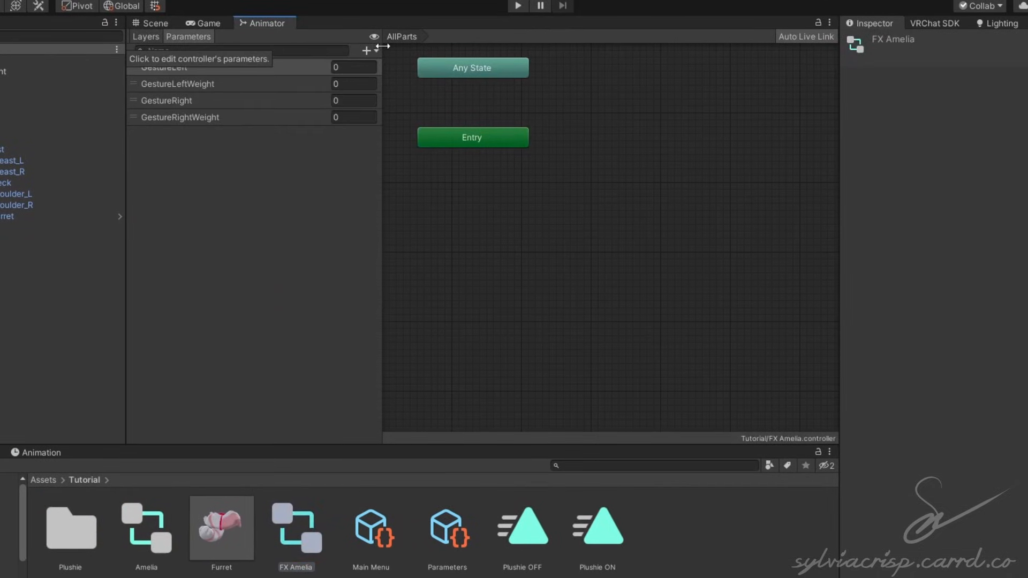
- Add a PlushieToggle Bool parameter and a Plushie Toggle layer to FX Amelia
type("PlushieToggle")
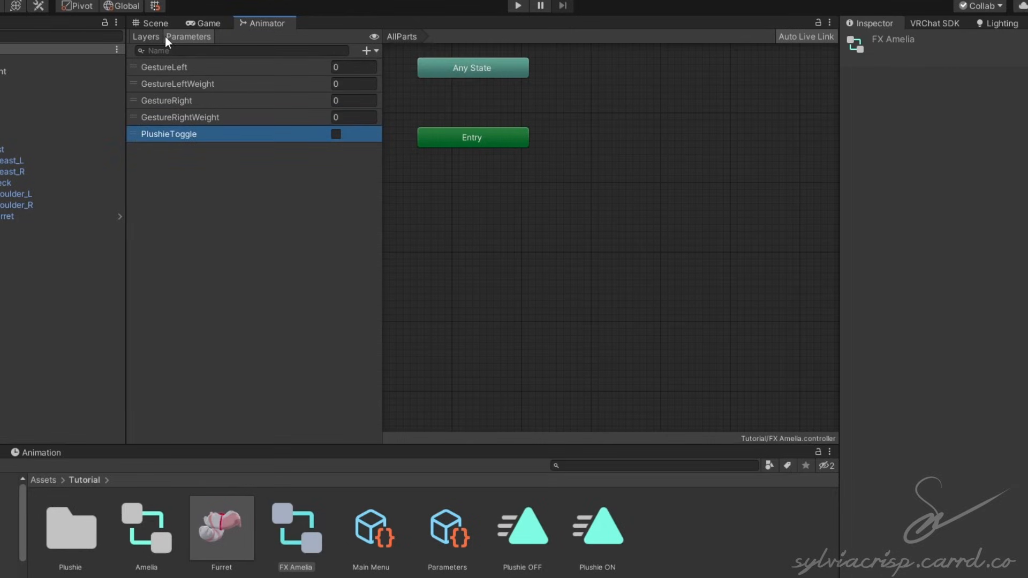
left_click(145, 36)
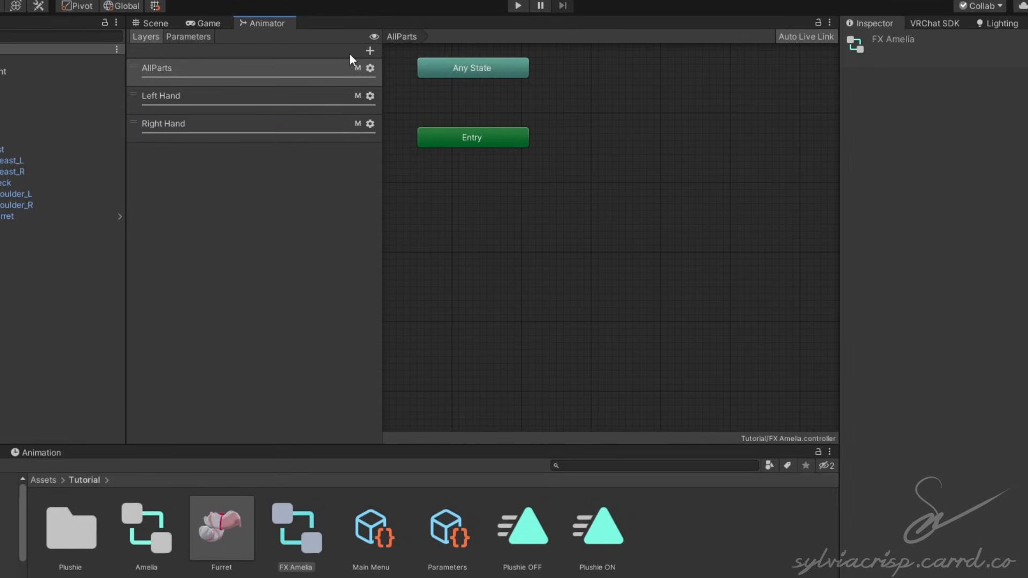
type("Plushie Toggle")
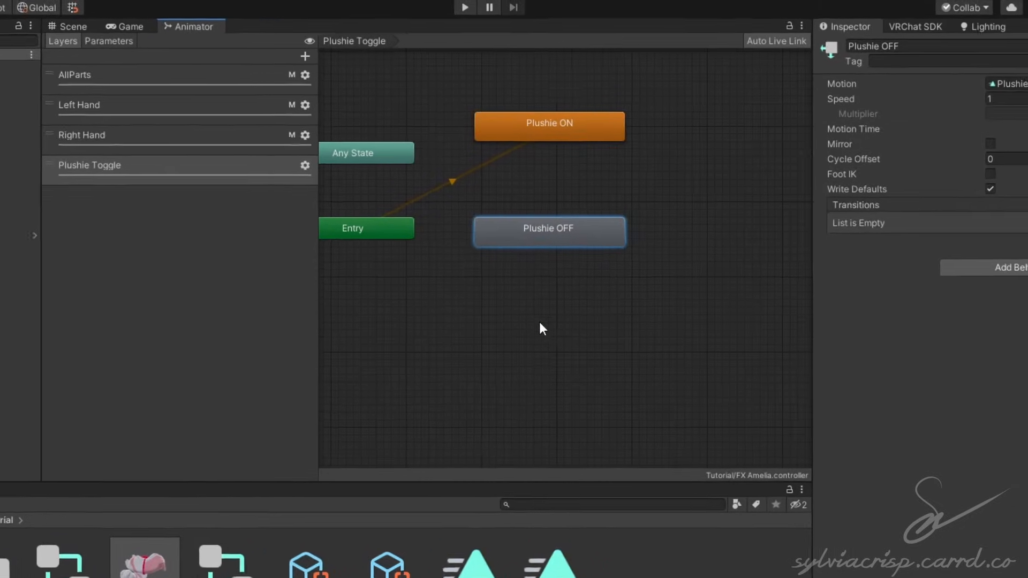
- Set Plushie OFF as the layer default and link it both ways with Plushie ON
right_click(549, 231)
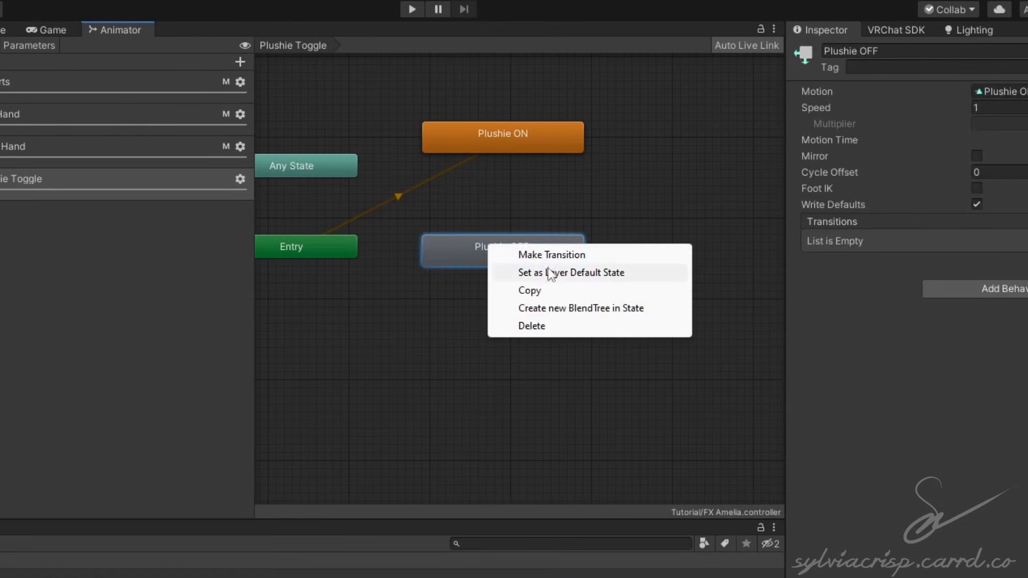
left_click(570, 272)
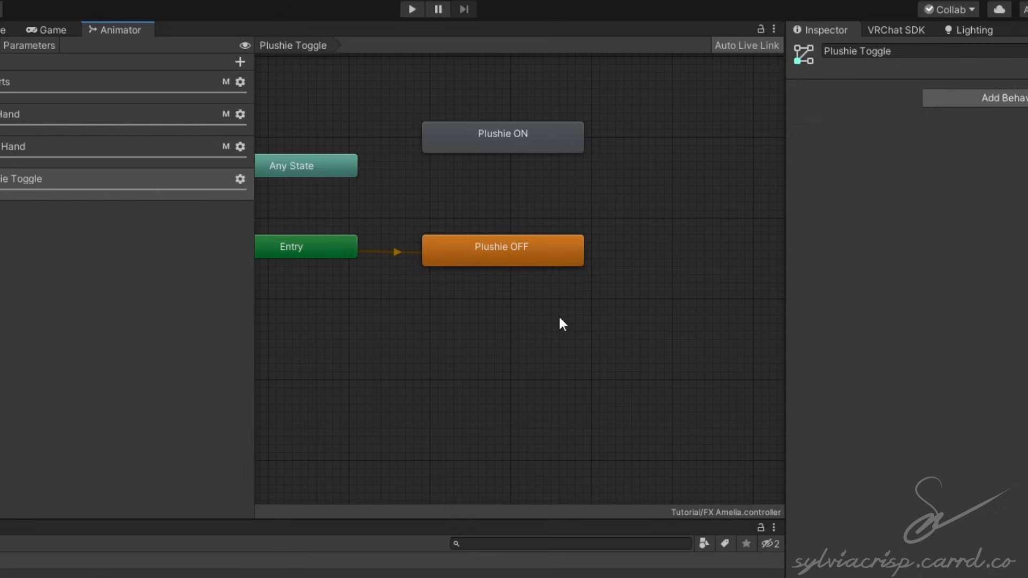
left_click(502, 250)
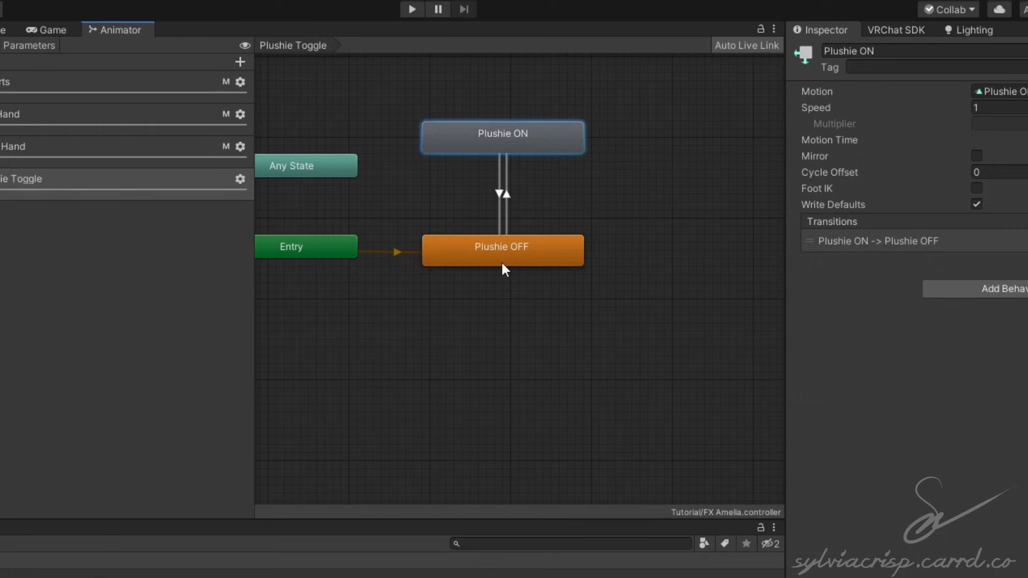
mouse_move(508, 287)
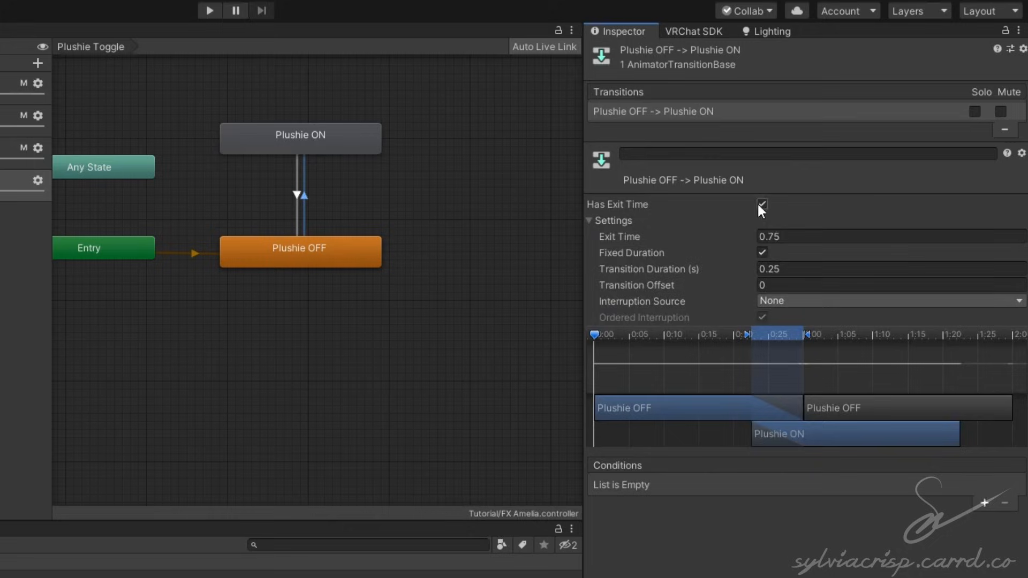
- Give OFF-to-ON no exit time and a PlushieToggle condition, then paste onto ON-to-OFF
left_click(761, 204)
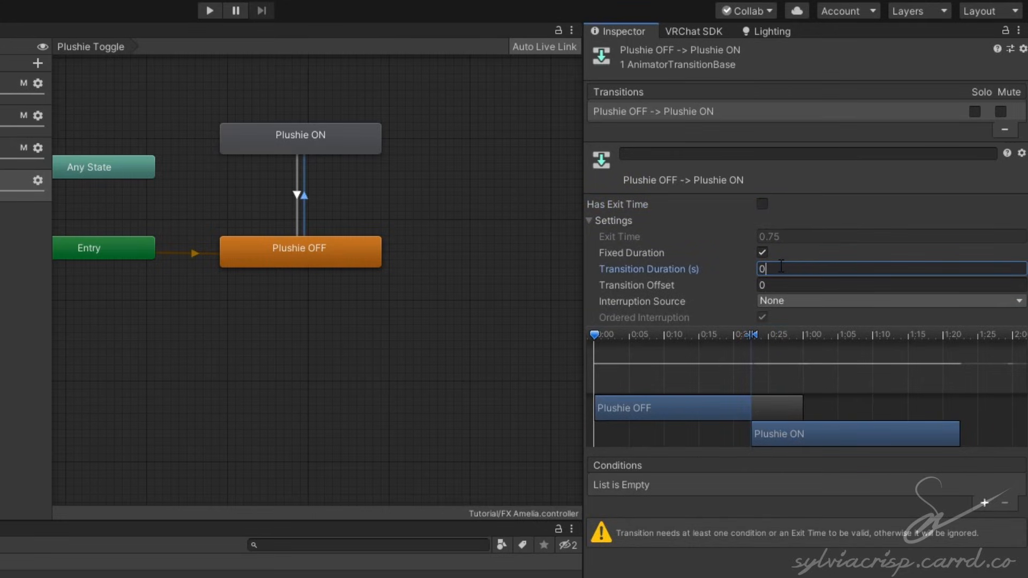
left_click(985, 503)
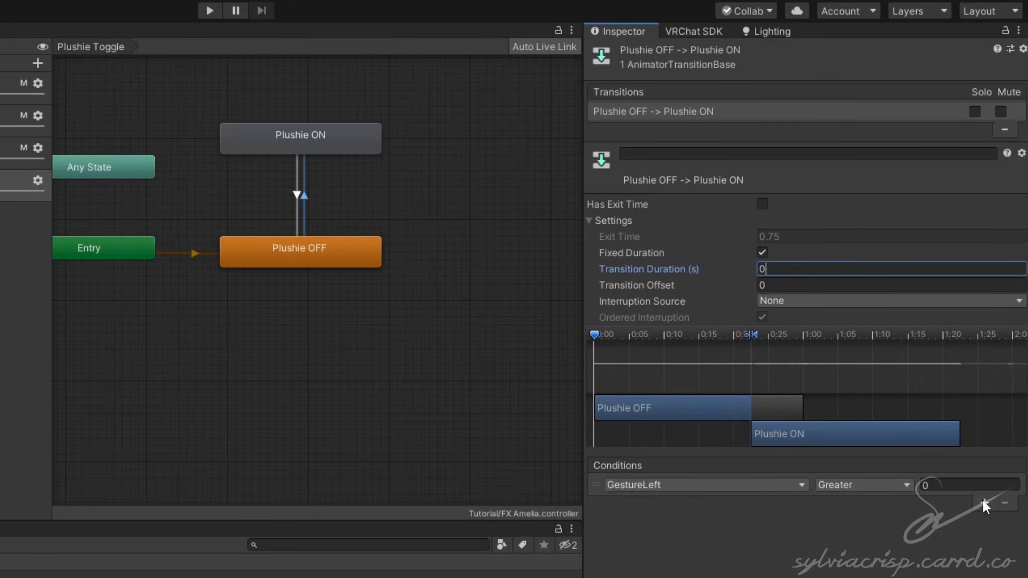
left_click(701, 485)
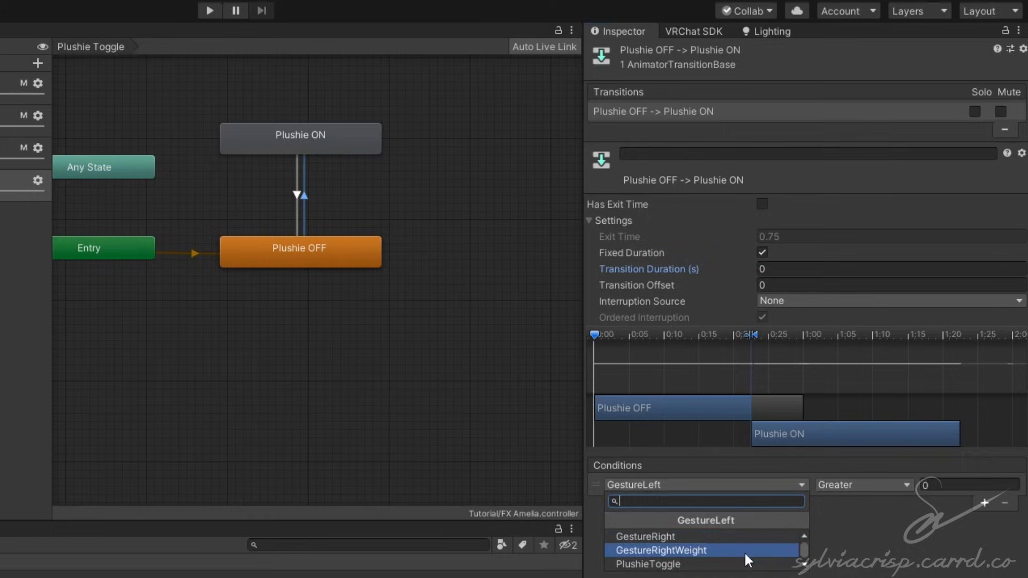
left_click(647, 564)
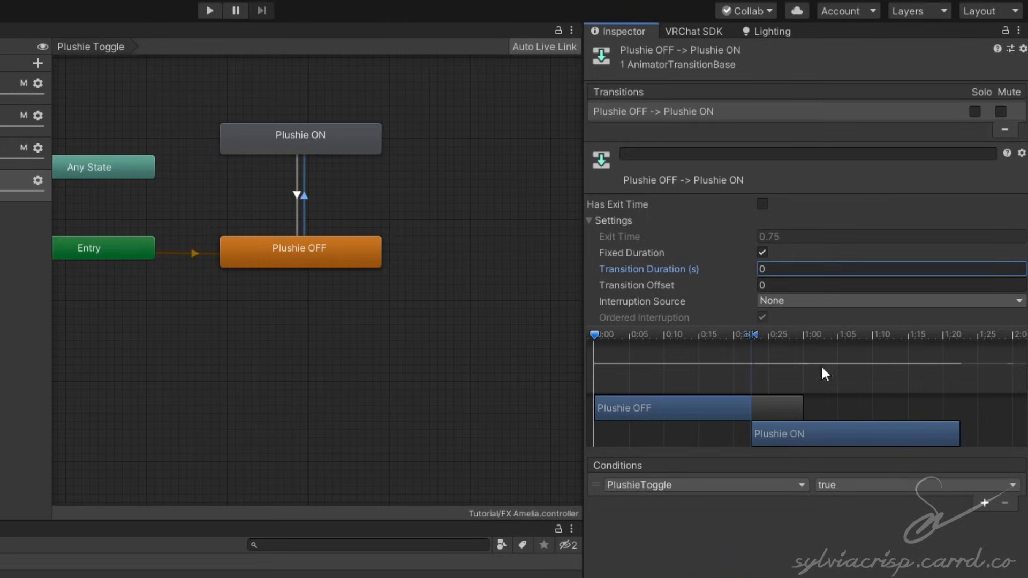
mouse_move(721, 120)
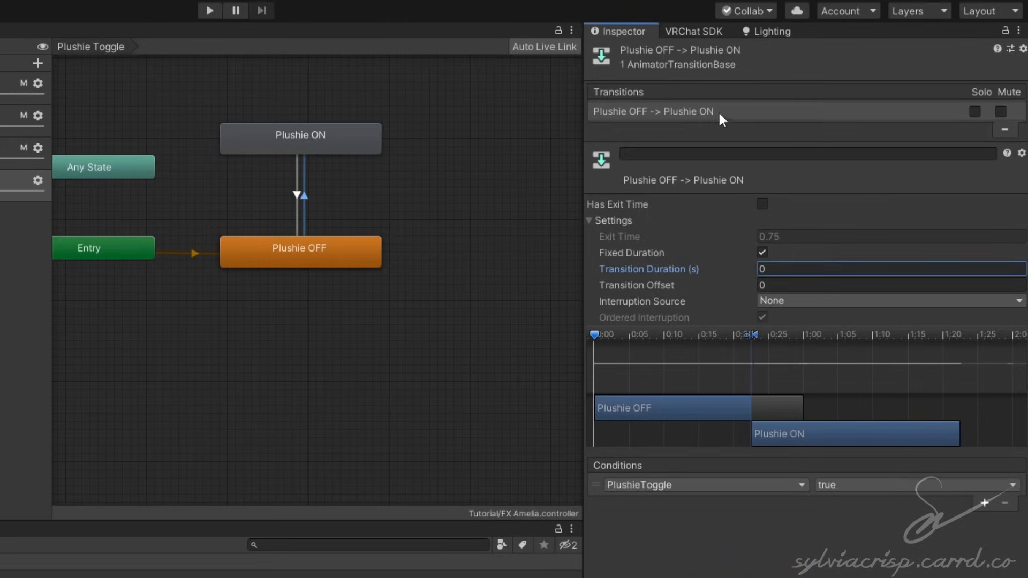
right_click(653, 111)
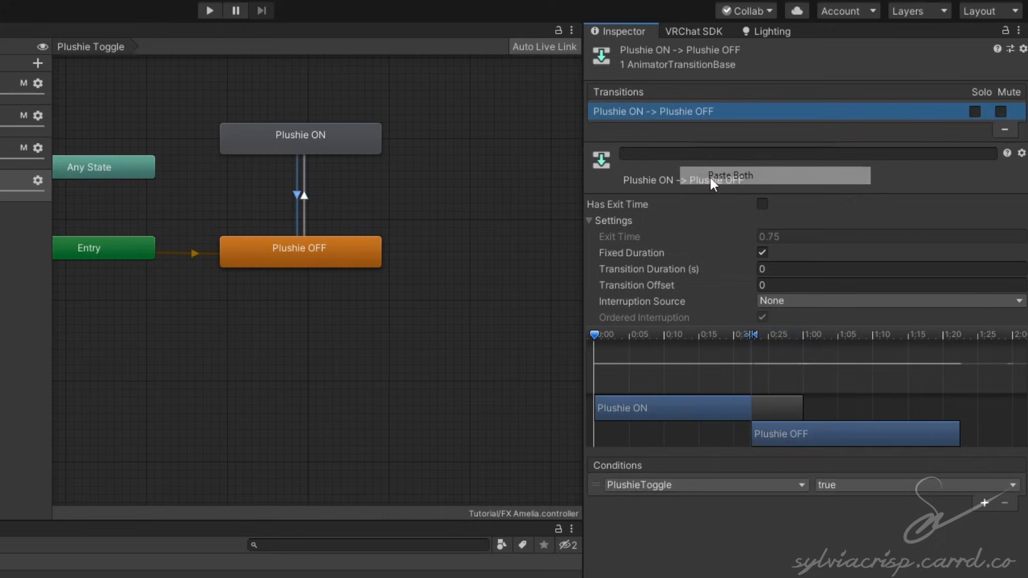
left_click(915, 485)
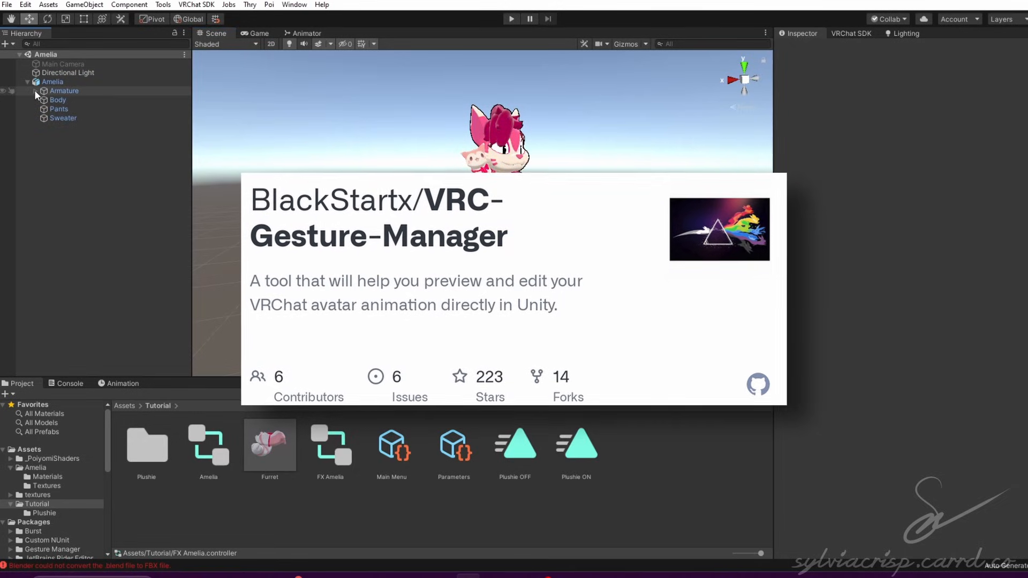
- Add a Gesture Manager emulator object (version 3.8) to the scene via Tools
left_click(248, 8)
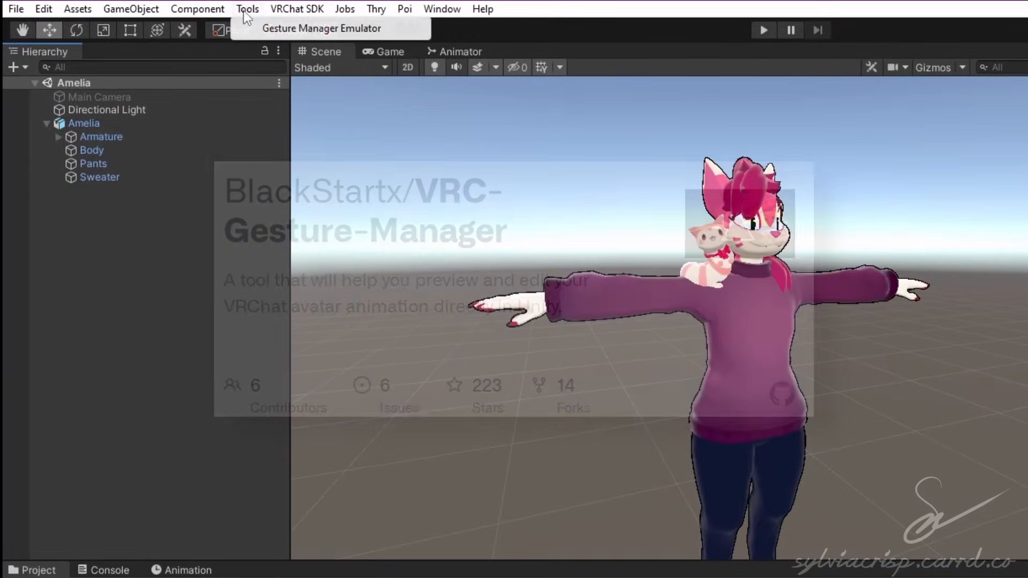
left_click(321, 28)
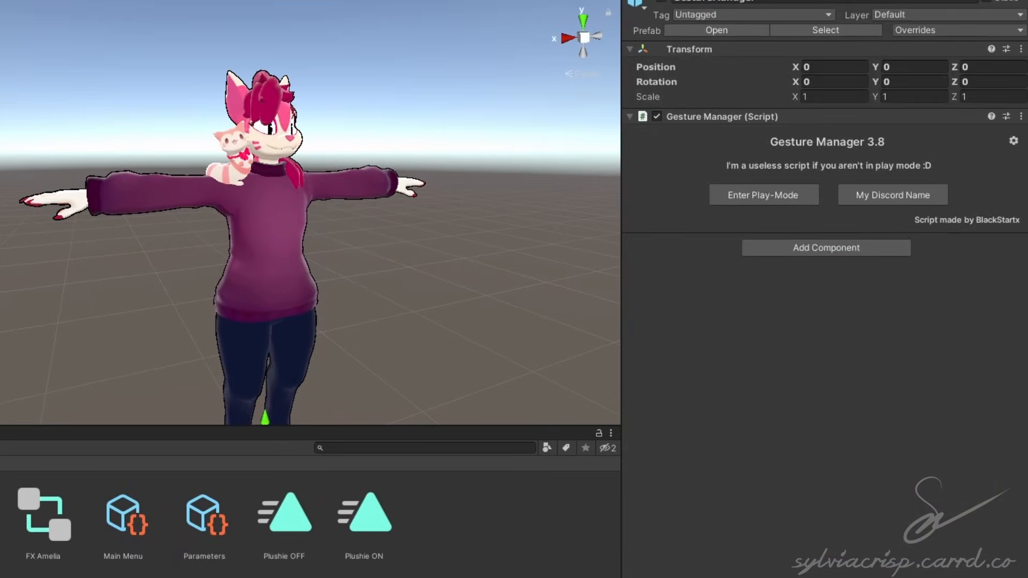
- Enter play mode with Gesture Manager and toggle Plushie on in Amelia's radial menu
left_click(763, 195)
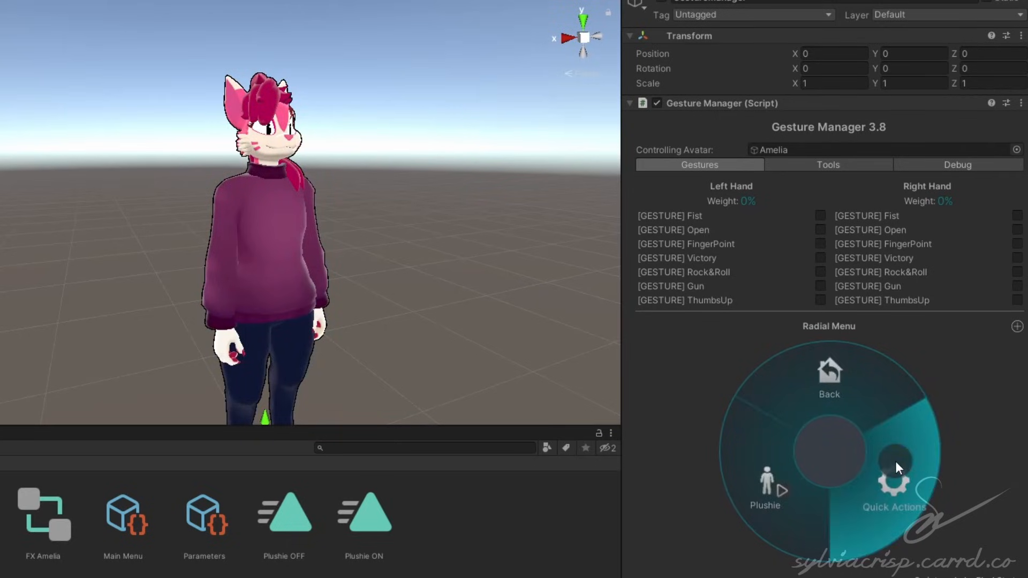
left_click(765, 489)
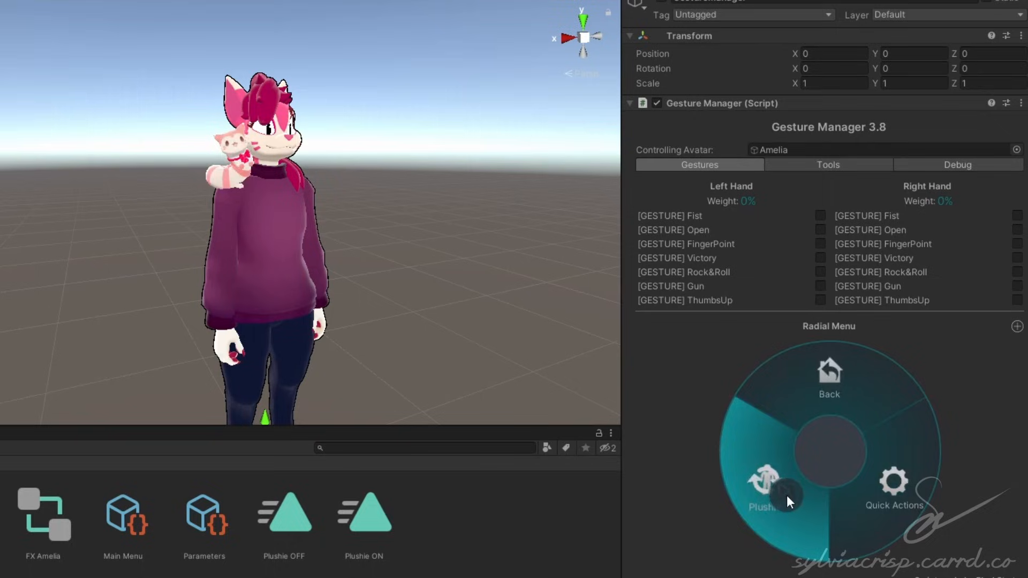